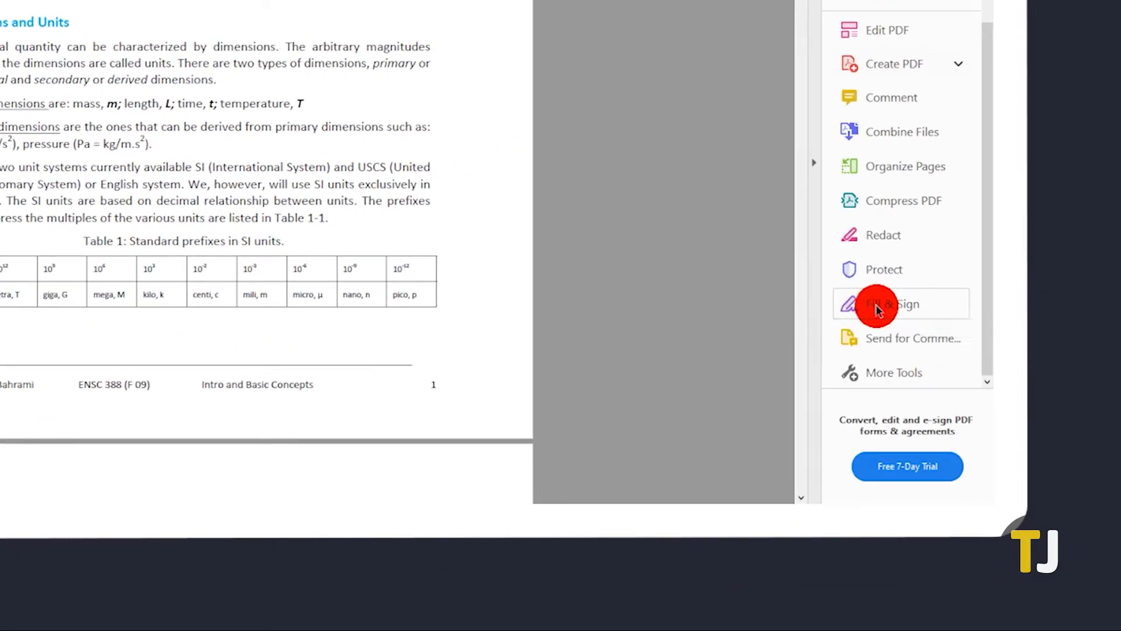
Open Fill & Sign for signing yourself and start adding a signature.
left_click(886, 303)
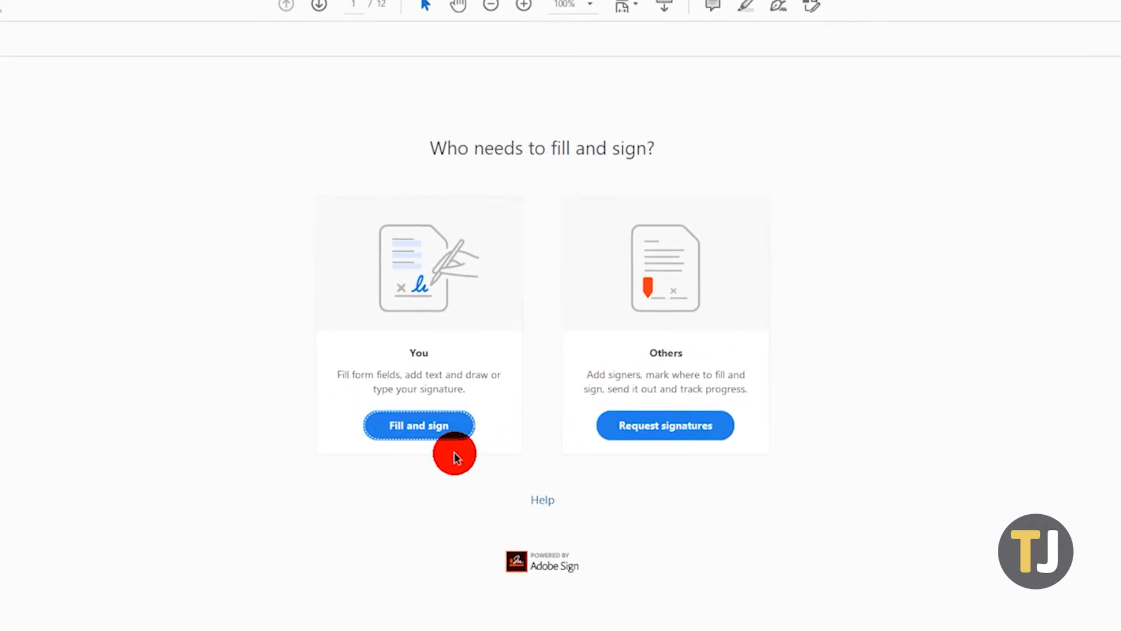
left_click(418, 424)
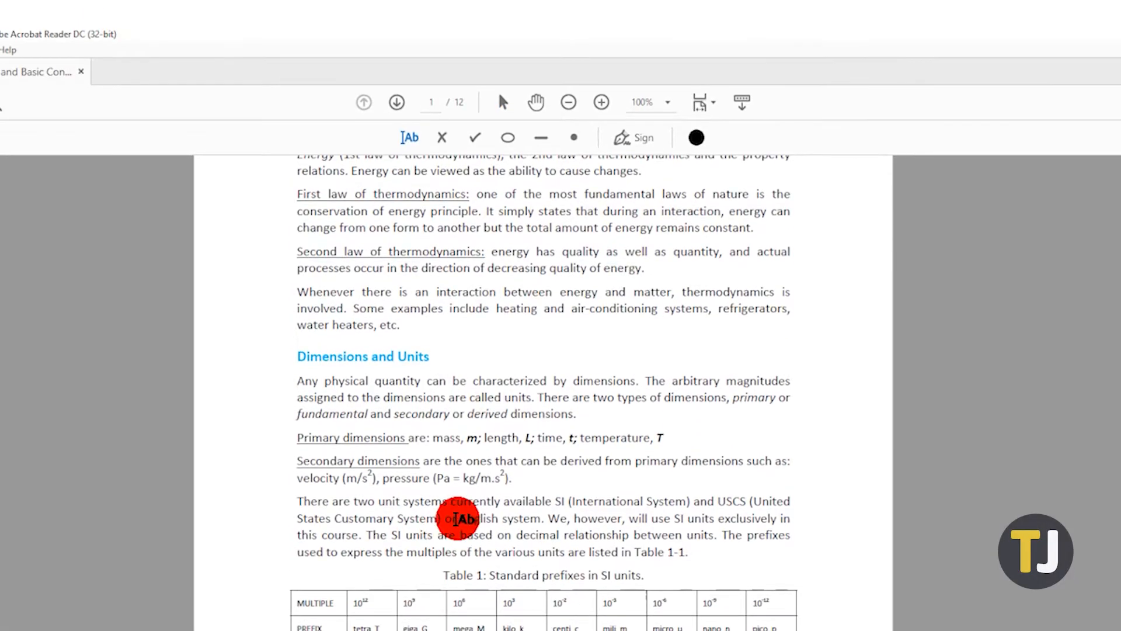
mouse_move(643, 137)
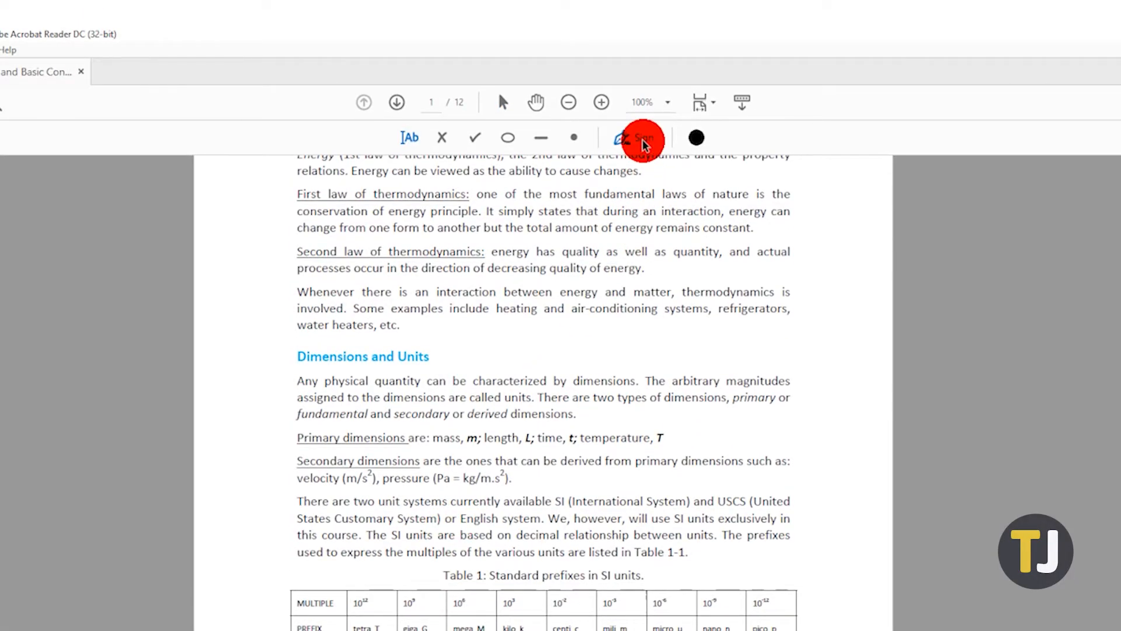
left_click(636, 137)
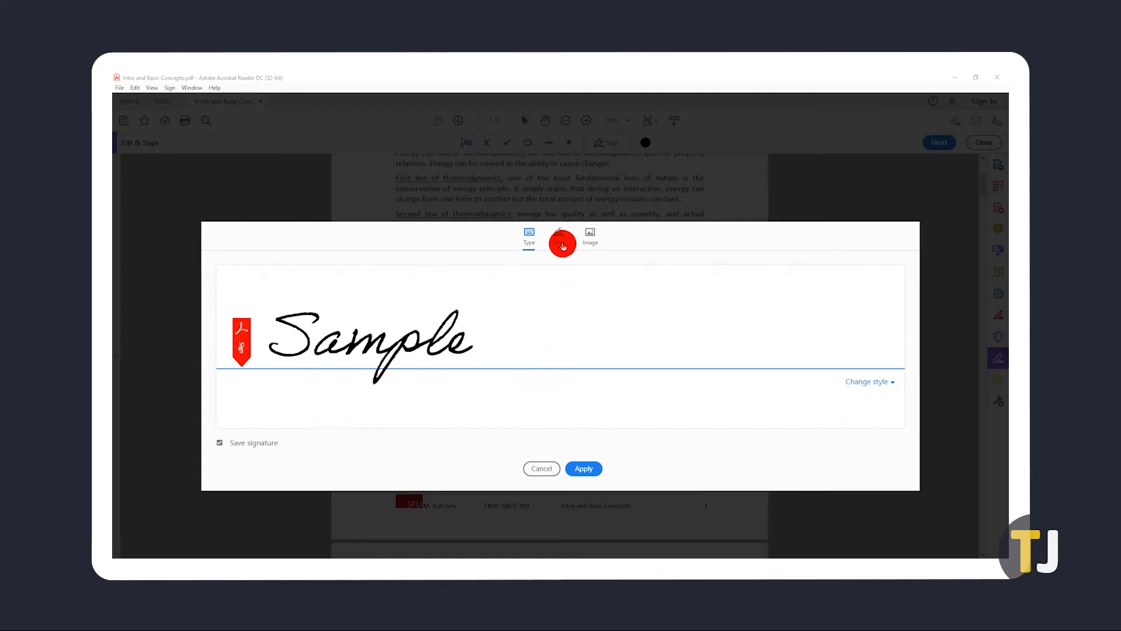
Apply the typed 'Sample' signature below the SI prefixes table on page 1.
left_click(589, 235)
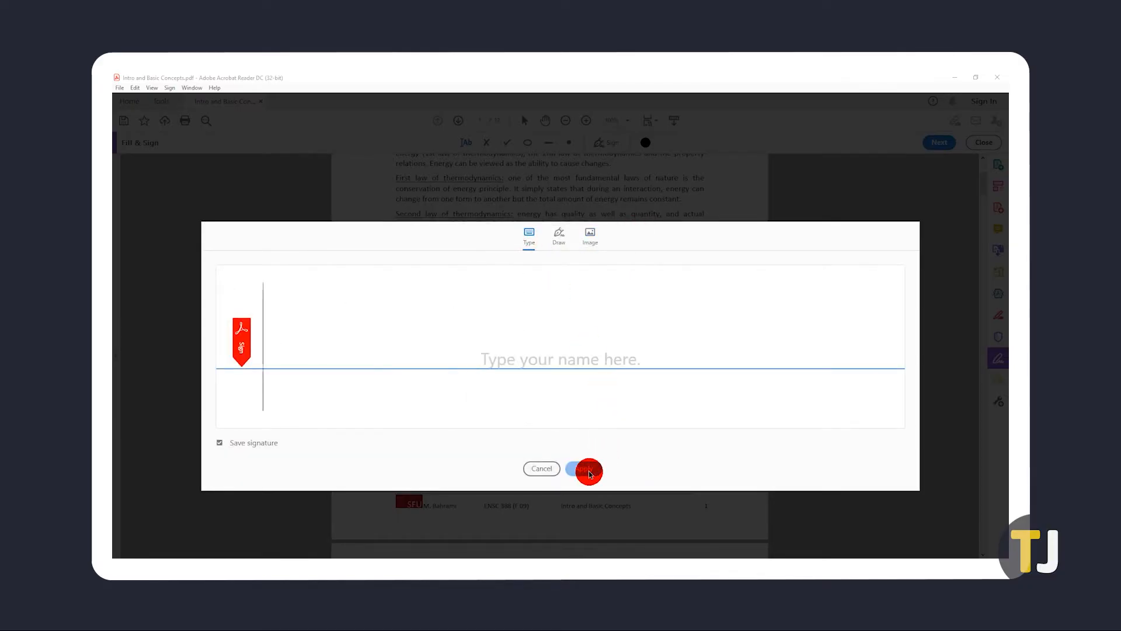
left_click(586, 469)
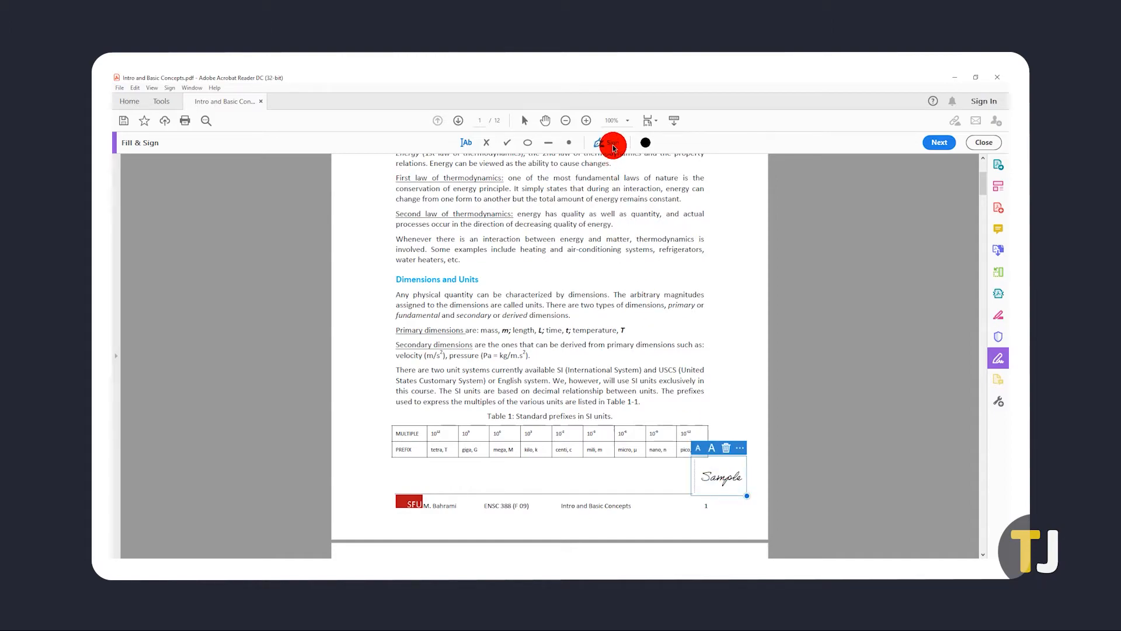
left_click(606, 142)
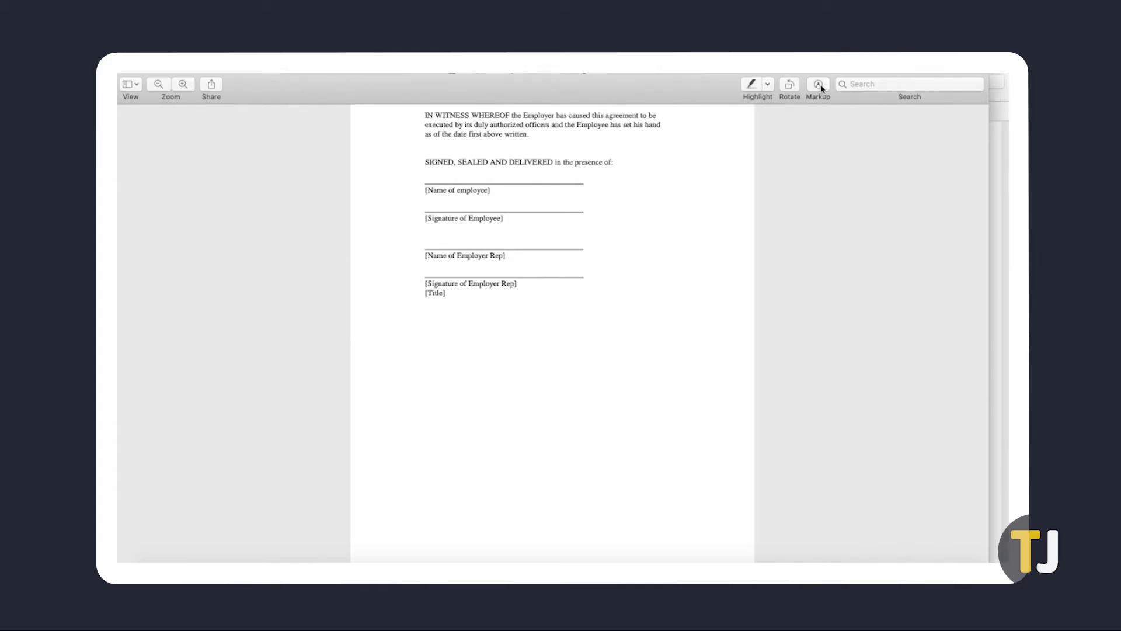
mouse_move(818, 84)
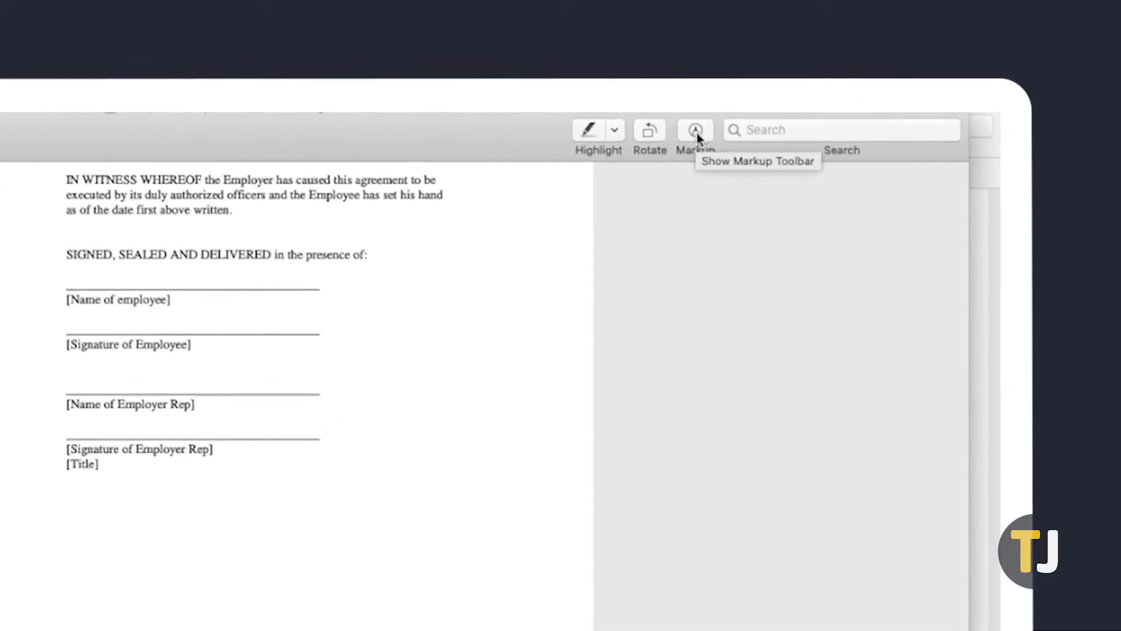
Show Preview's markup tools to sign the agreement.
left_click(695, 130)
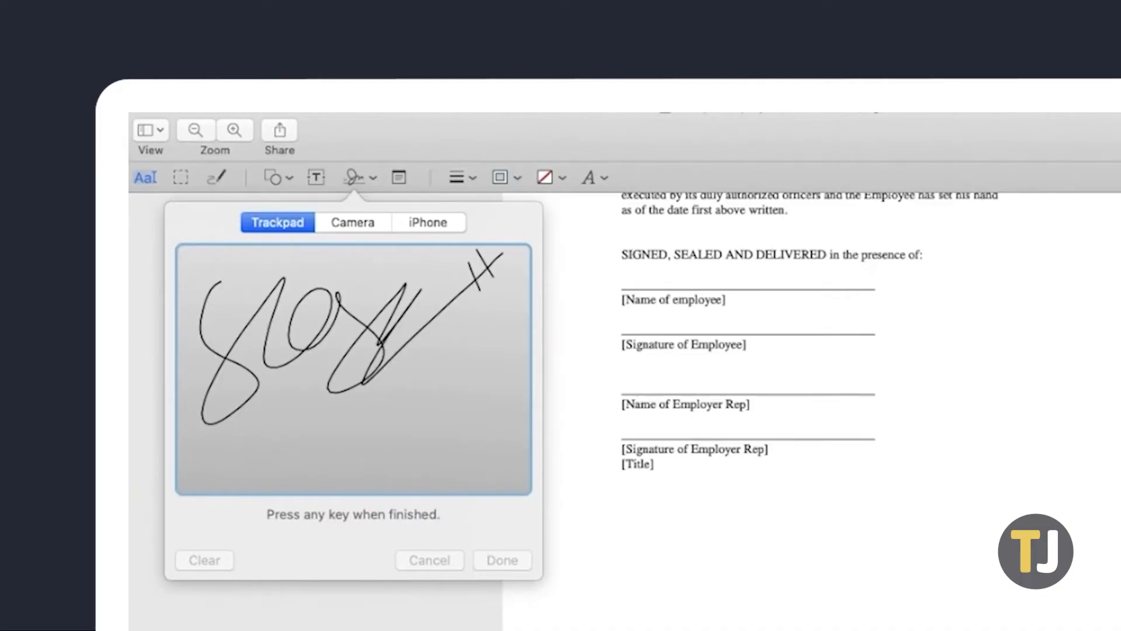
Save the drawn signature, insert it, and drag it below the signature lines.
left_click(501, 560)
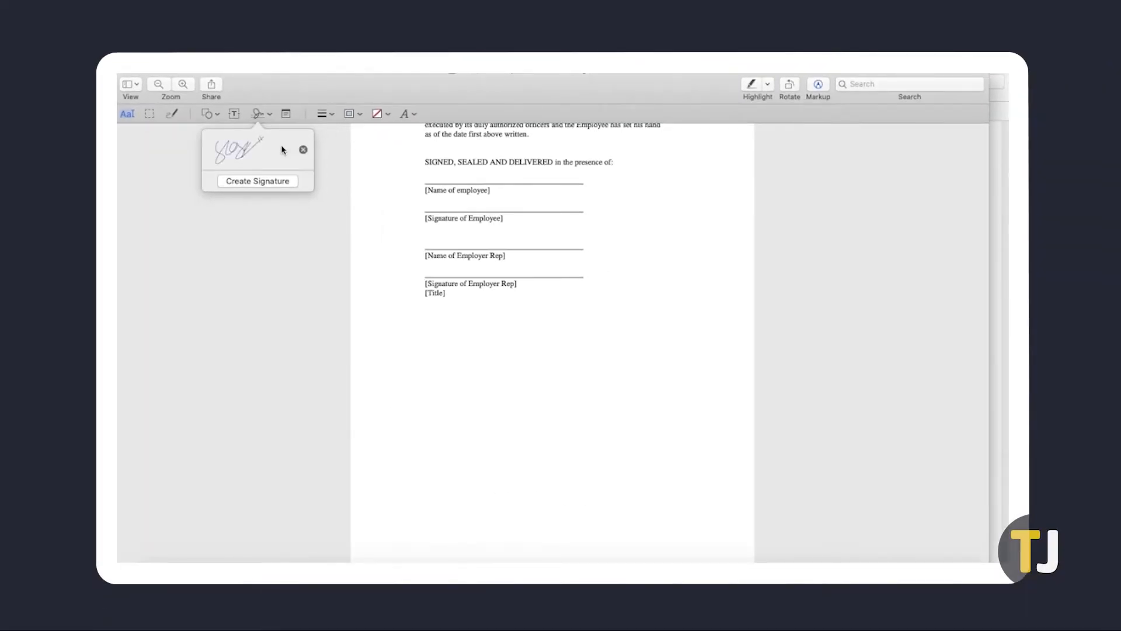
left_click(236, 148)
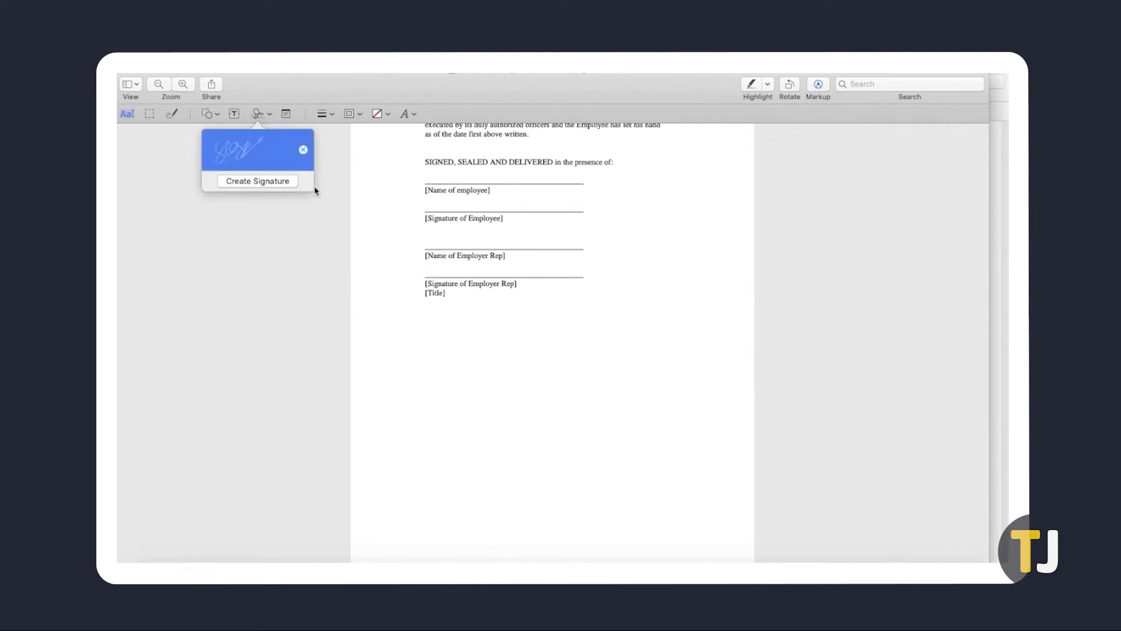
left_click(255, 148)
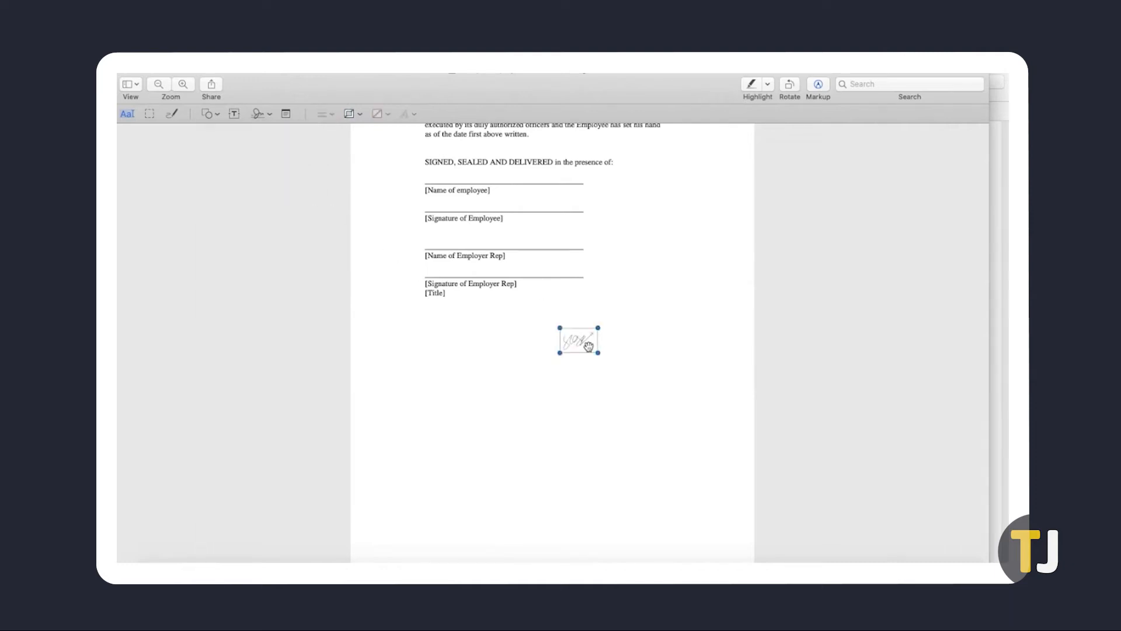
left_click_drag(577, 341, 466, 204)
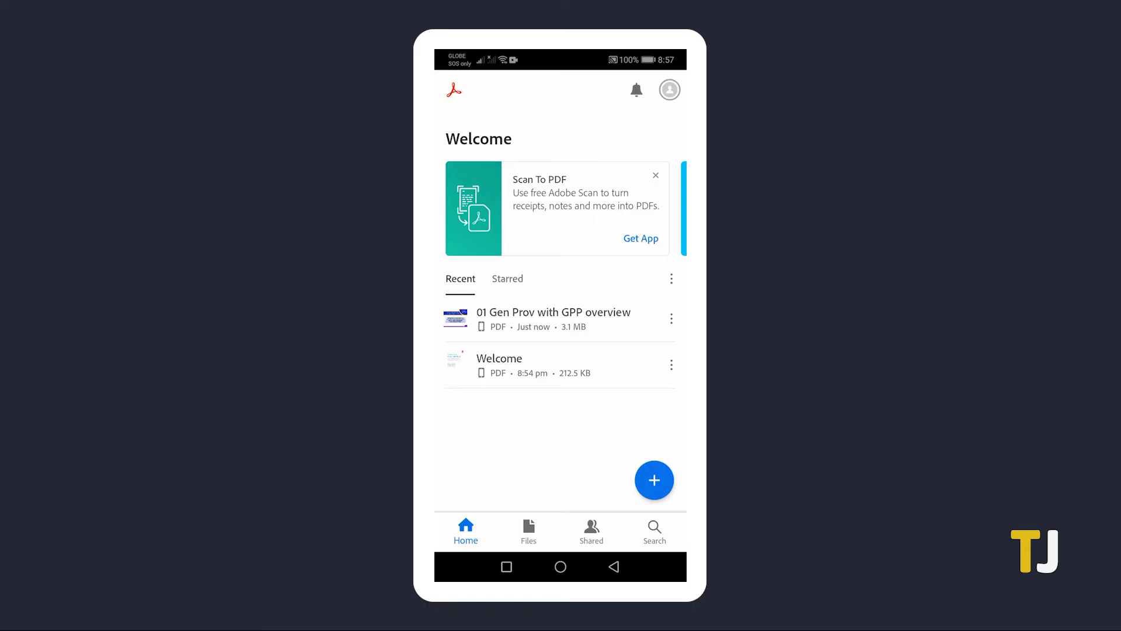
Open the 01 Gen Prov with GPP overview PDF and start Fill & Sign.
left_click(553, 319)
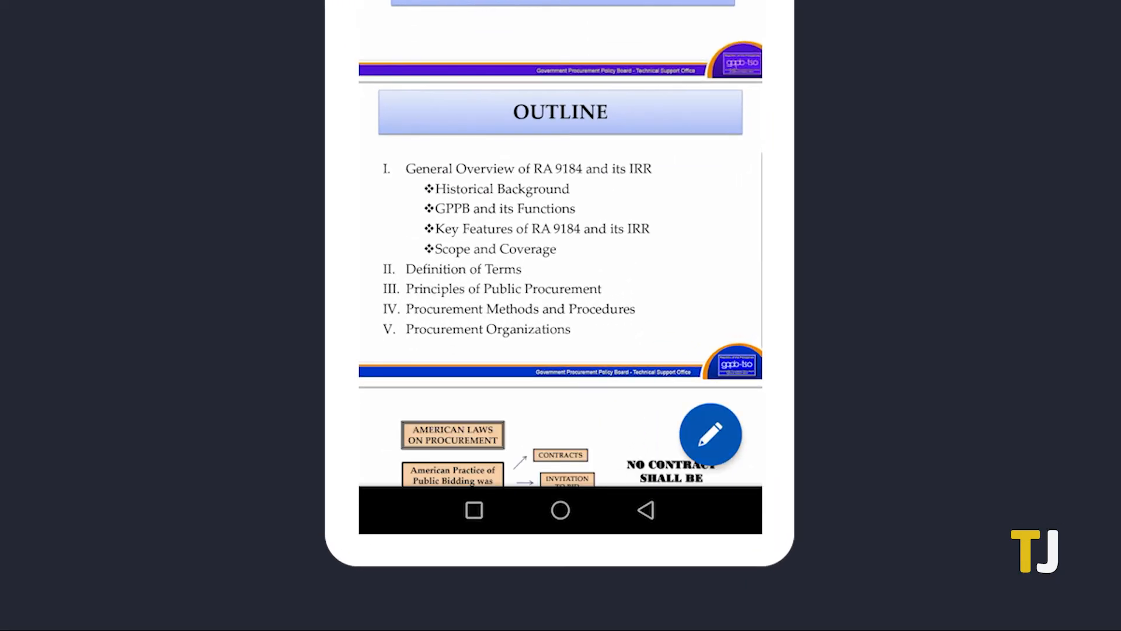
left_click(710, 436)
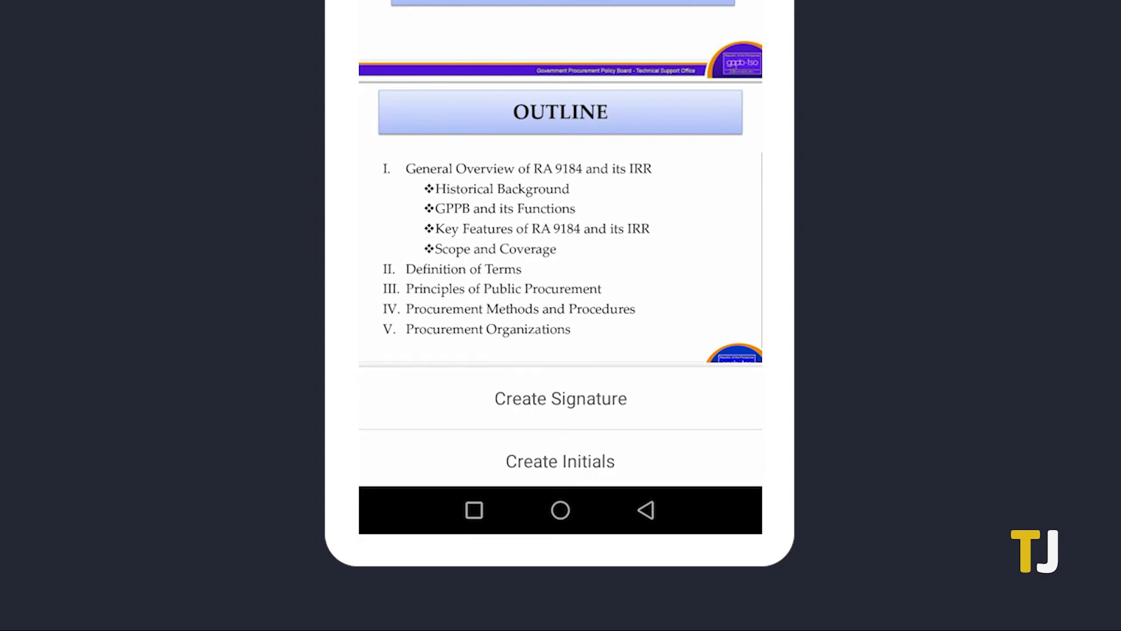
Draw a new signature, place it by Procurement Methods and Procedures, dismiss the notice.
left_click(560, 398)
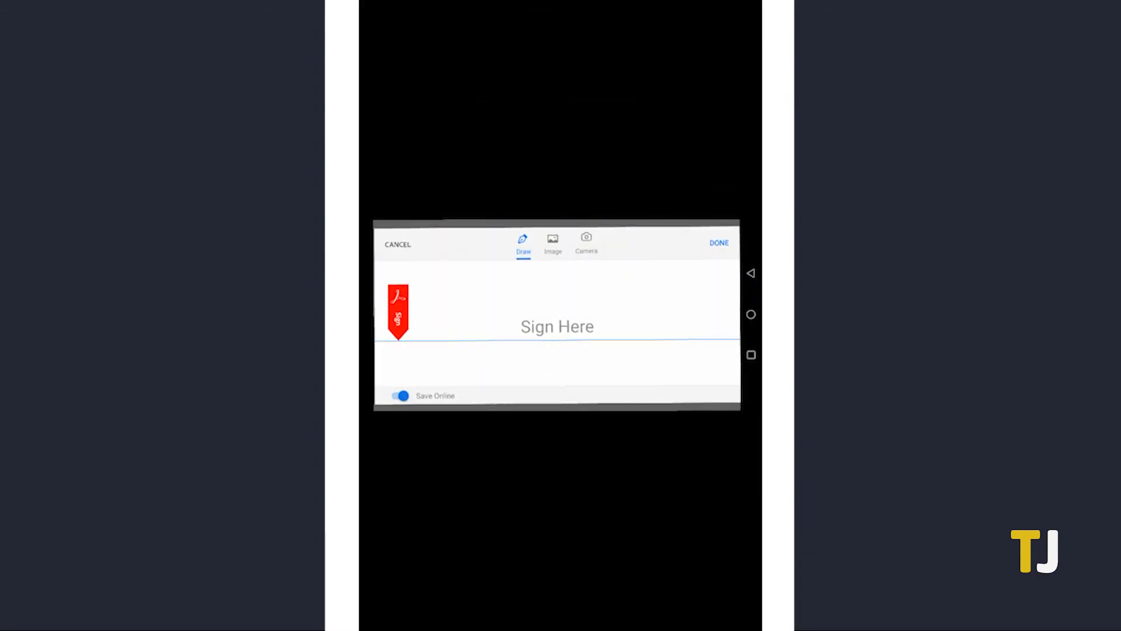
left_click_drag(493, 332, 529, 292)
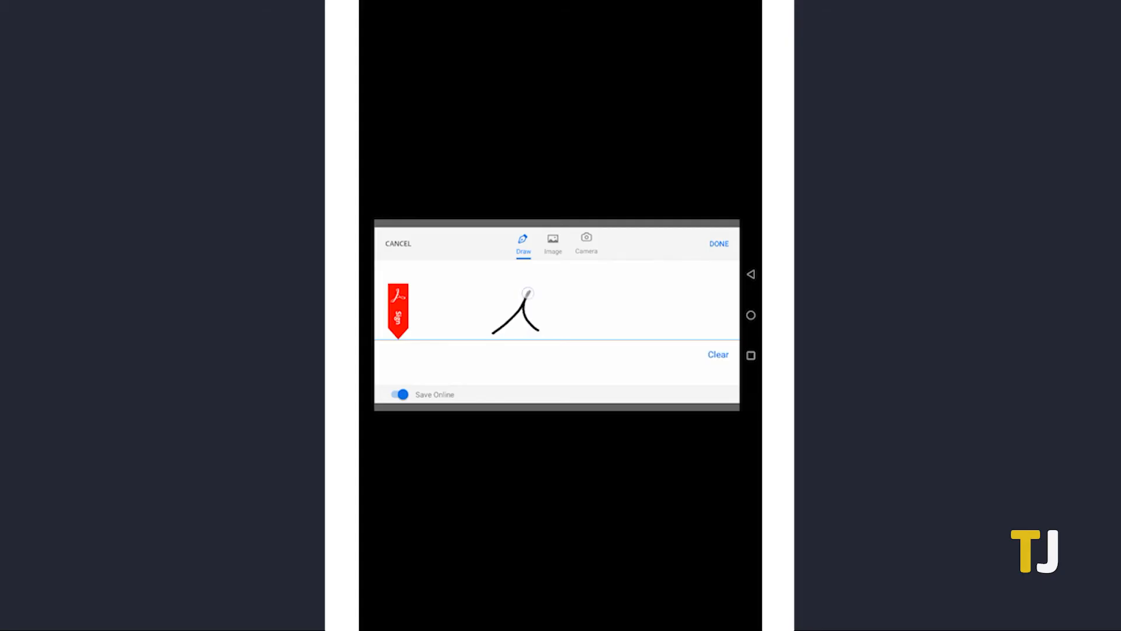
left_click_drag(526, 304, 672, 315)
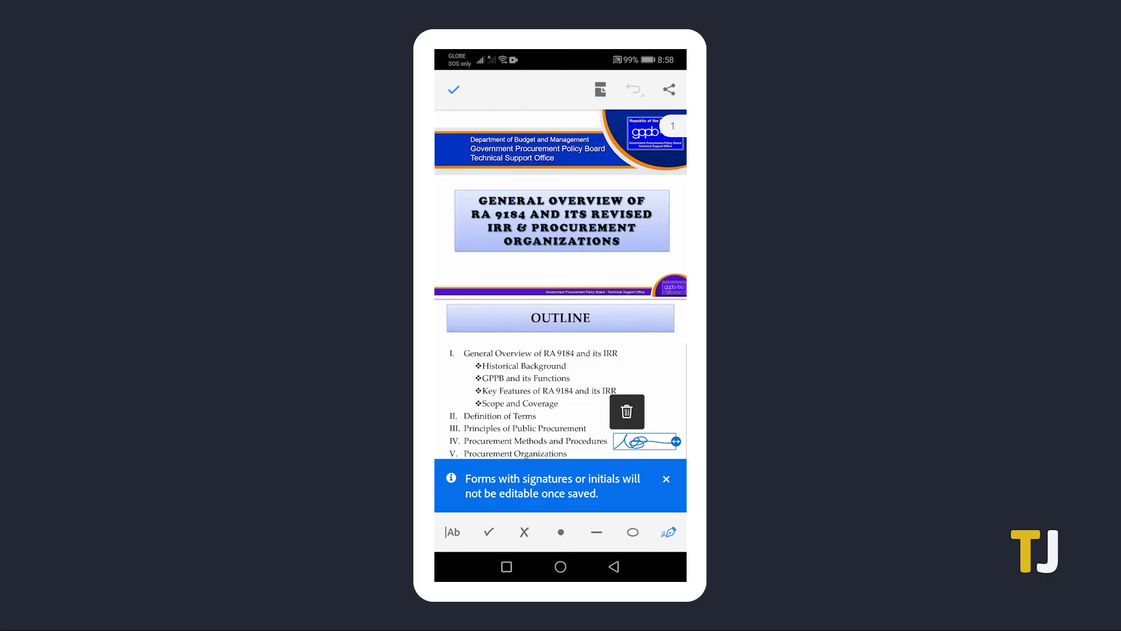
left_click(665, 478)
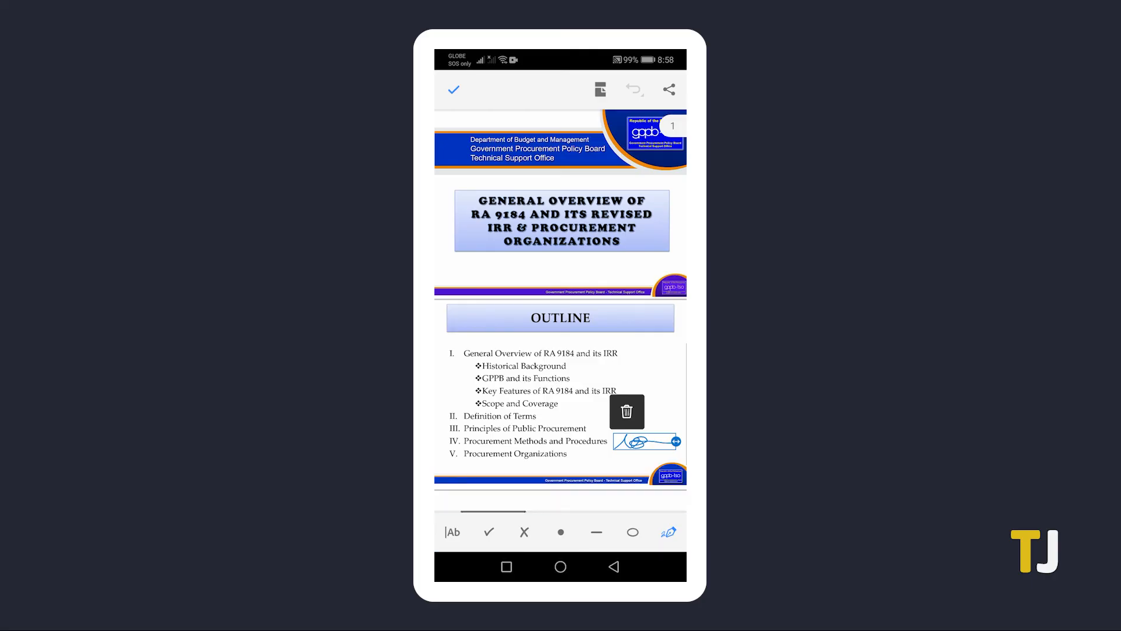